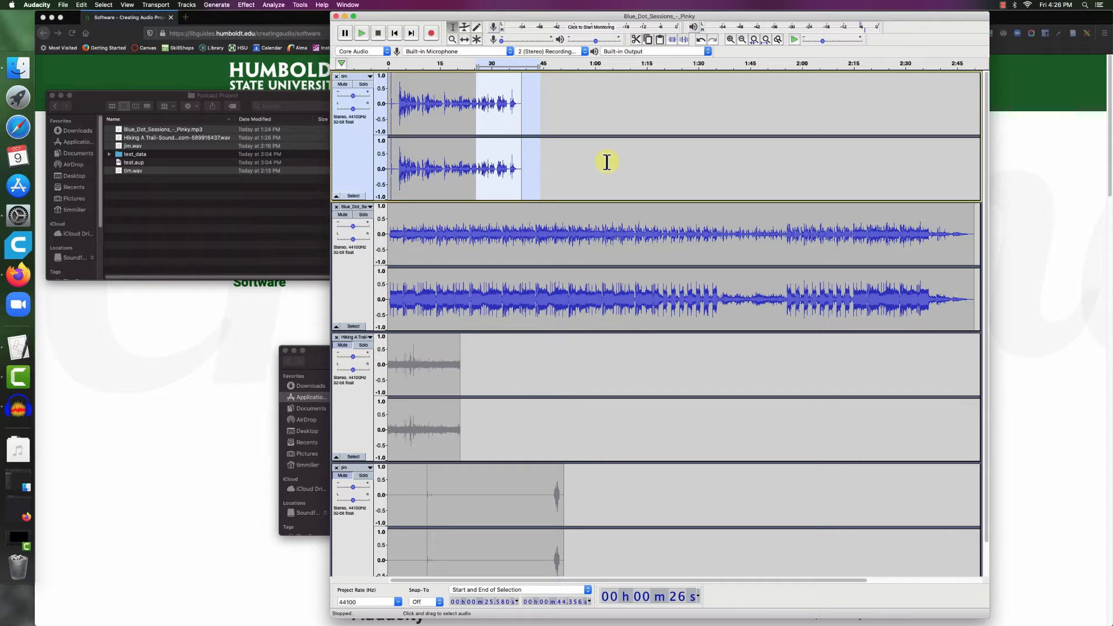
Delete and restore a narration stretch, then start the music's envelope fade-down a few seconds in
key(delete)
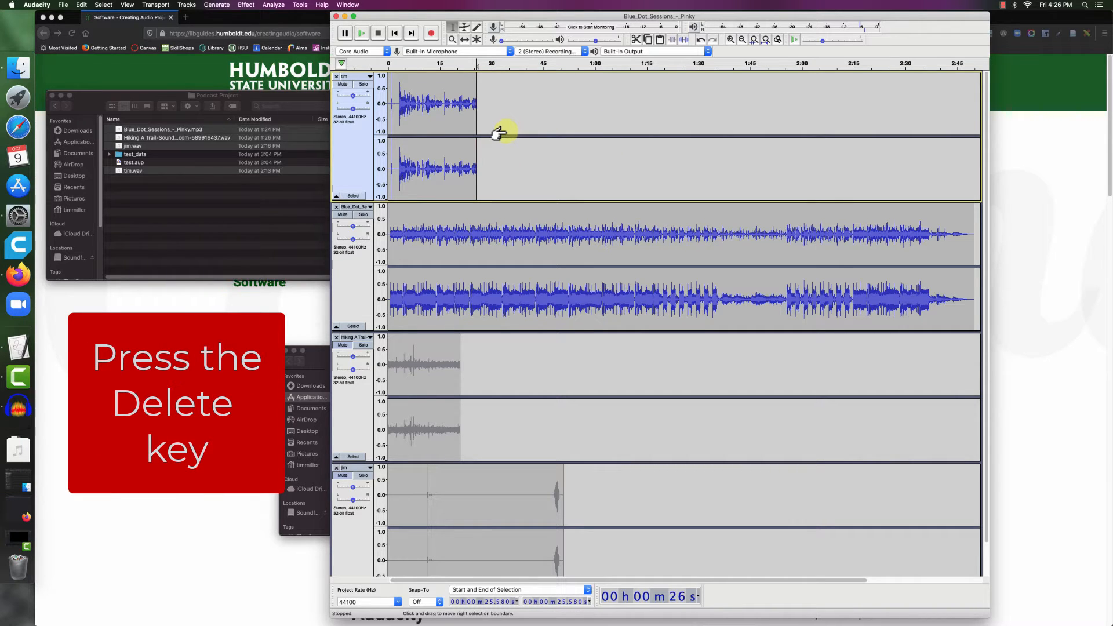
key(Delete)
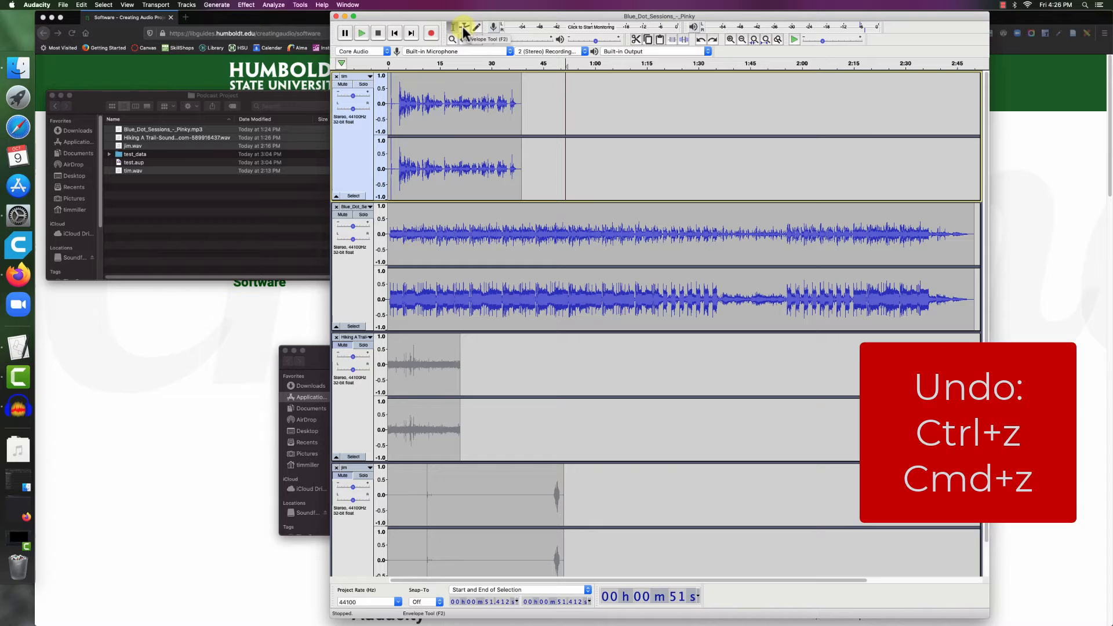
click(476, 28)
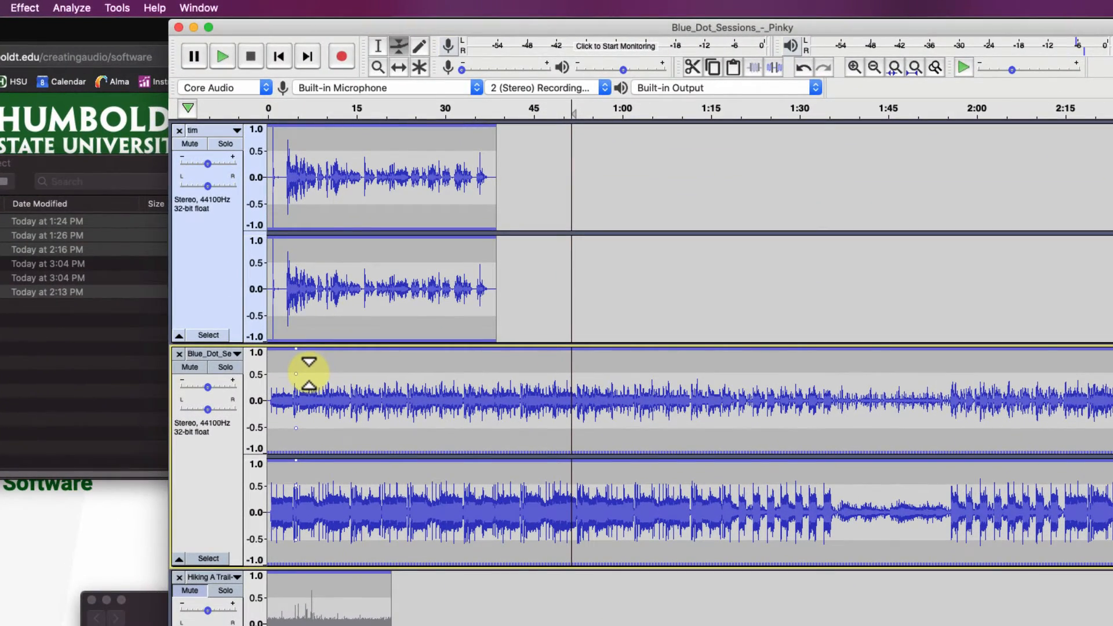
click(309, 374)
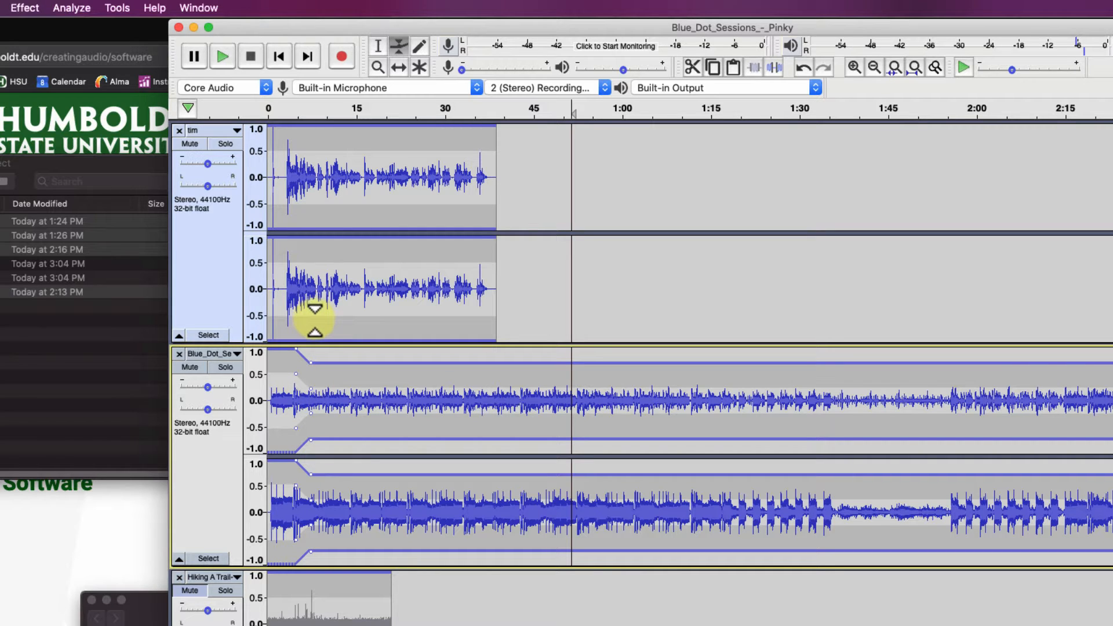
mouse_move(295, 373)
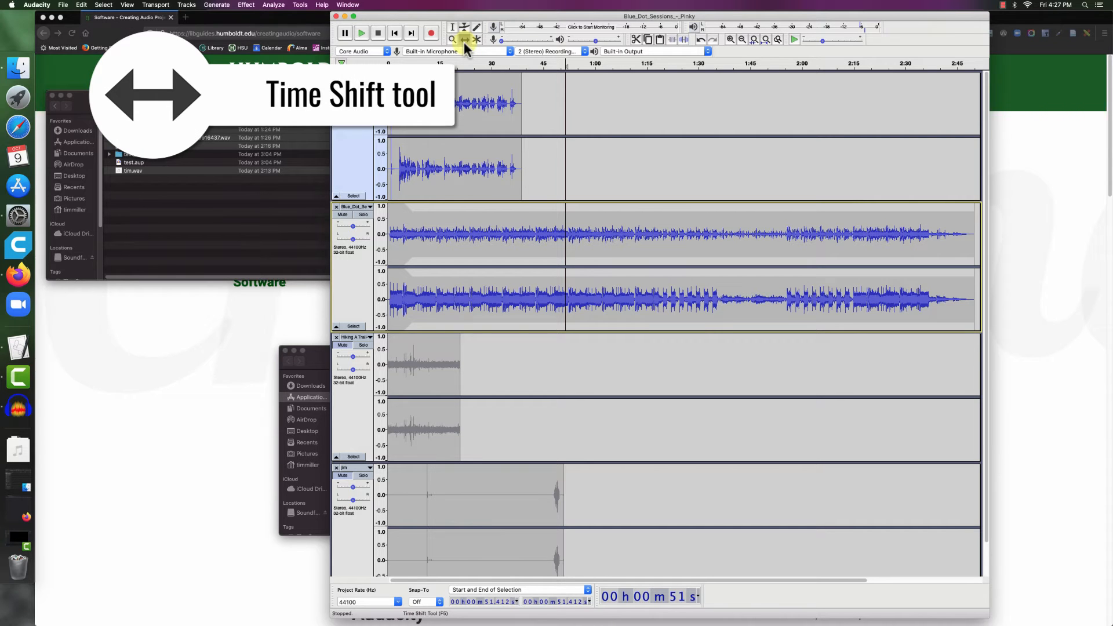
mouse_move(465, 39)
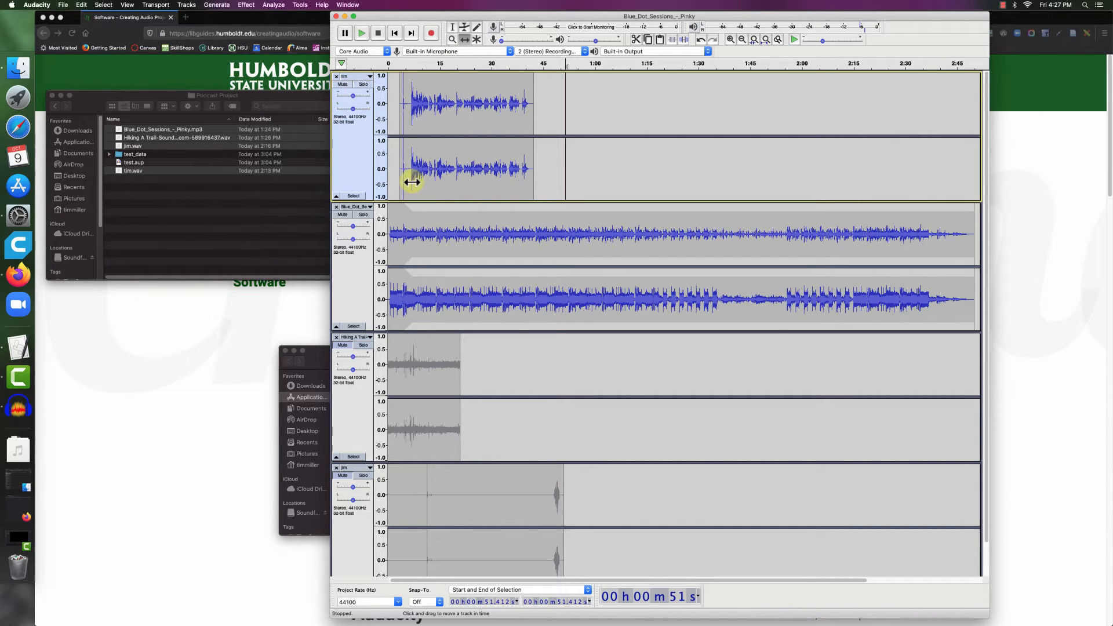
mouse_move(408, 241)
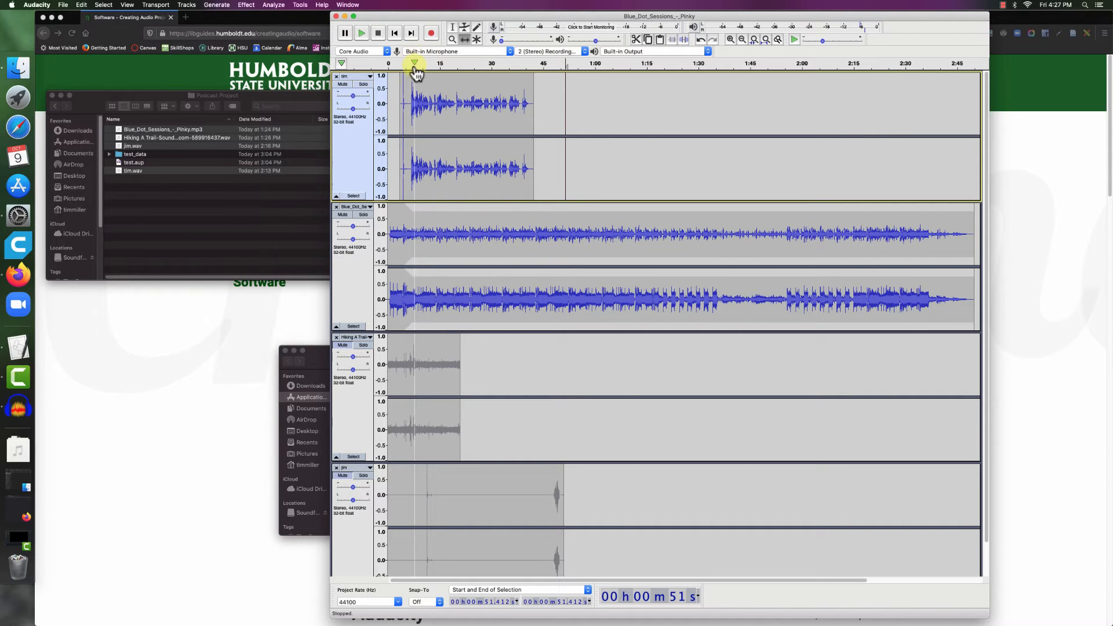
Play back the project's opening to check the later-starting narration, then stop
click(360, 33)
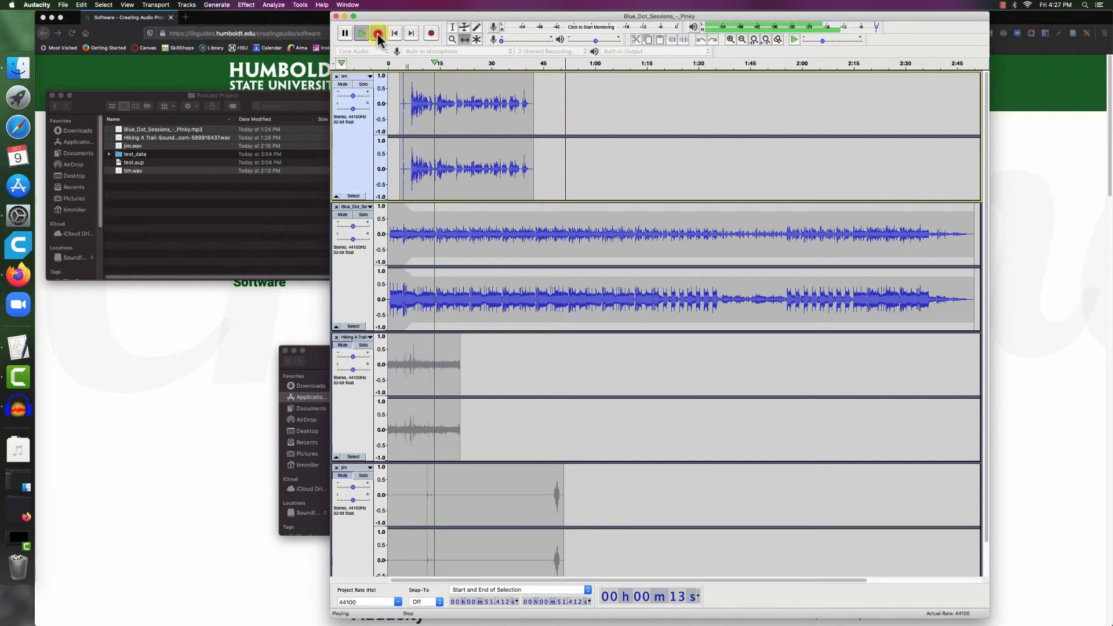
click(377, 32)
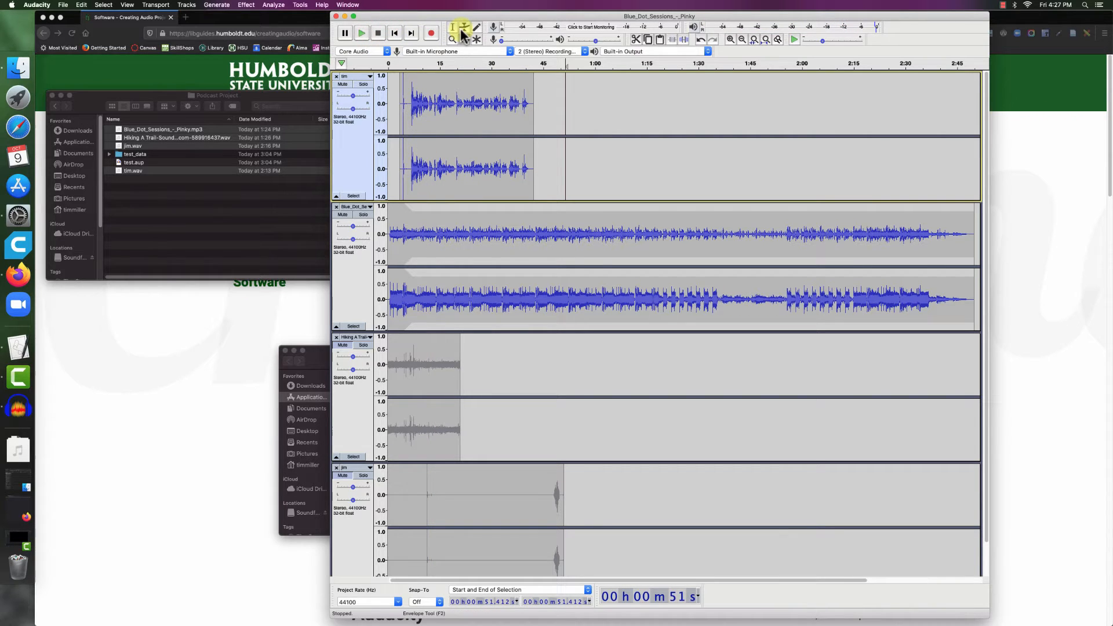
click(464, 28)
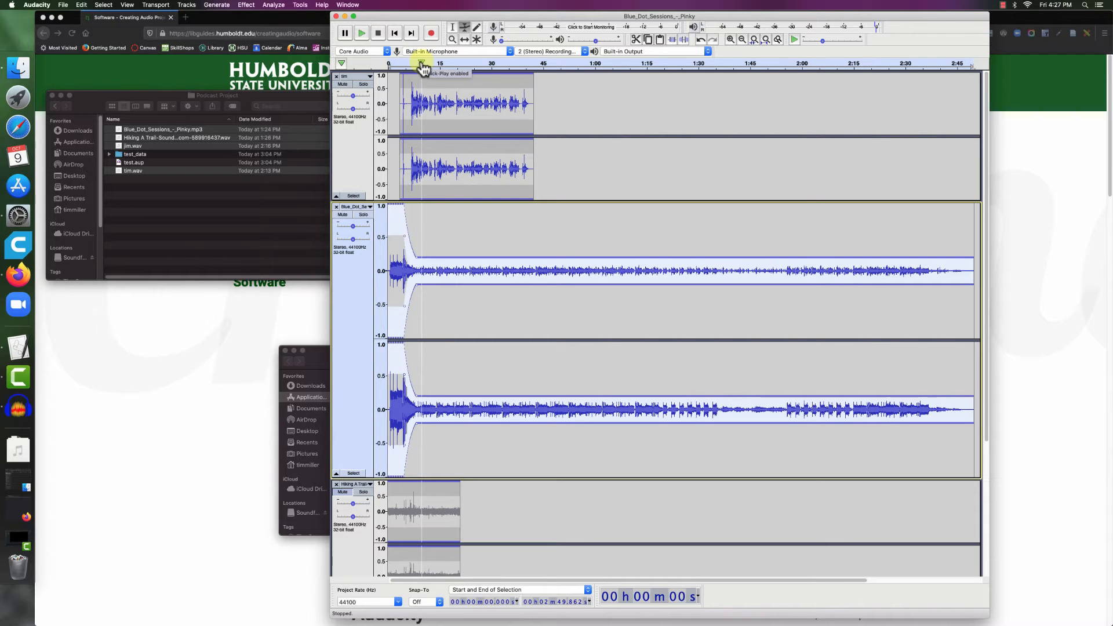
Replay the opening and lower the music envelope to a quiet background level
click(360, 32)
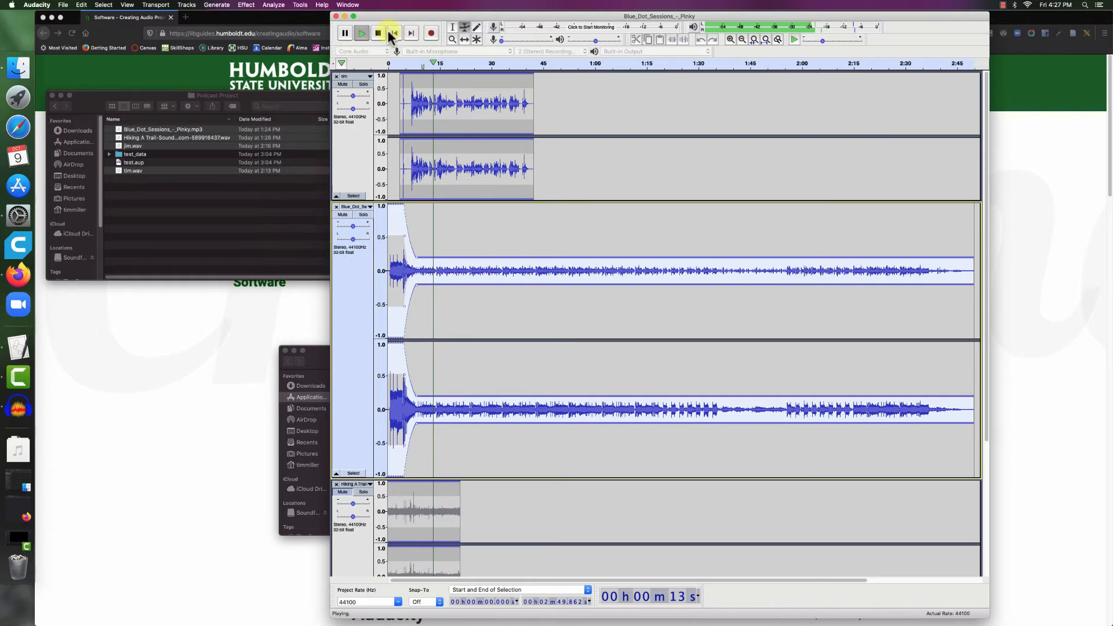
click(377, 33)
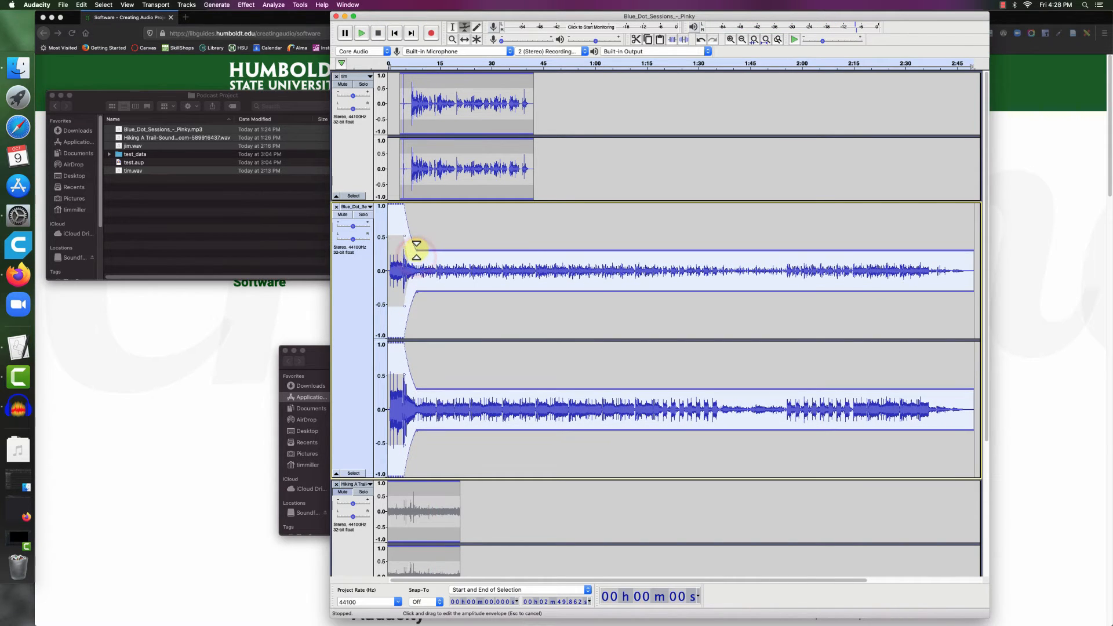
click(360, 33)
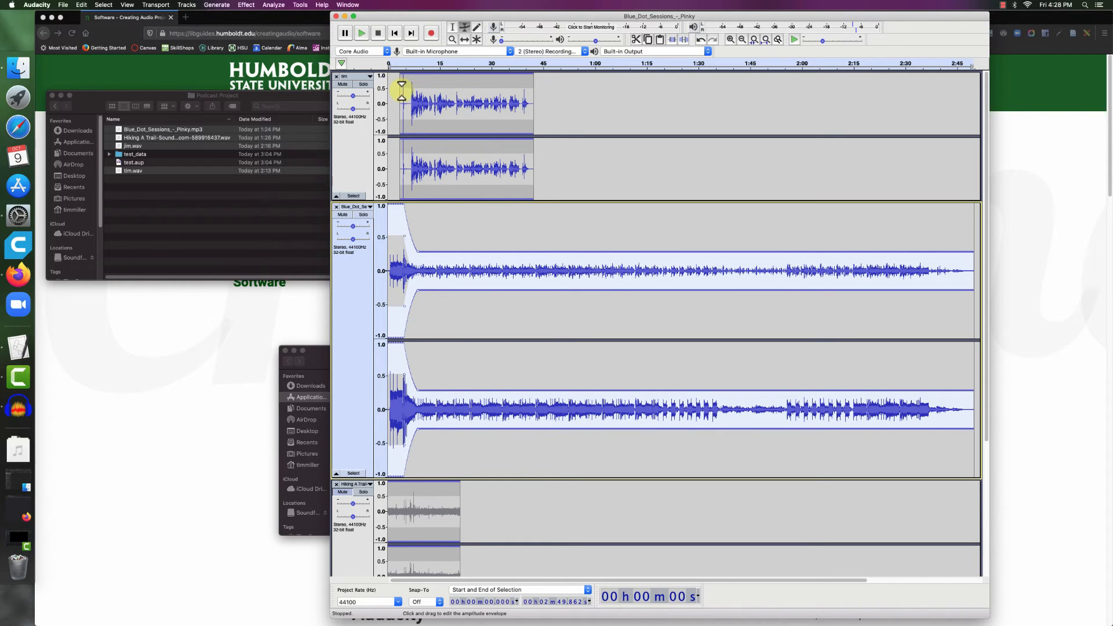
mouse_move(396, 135)
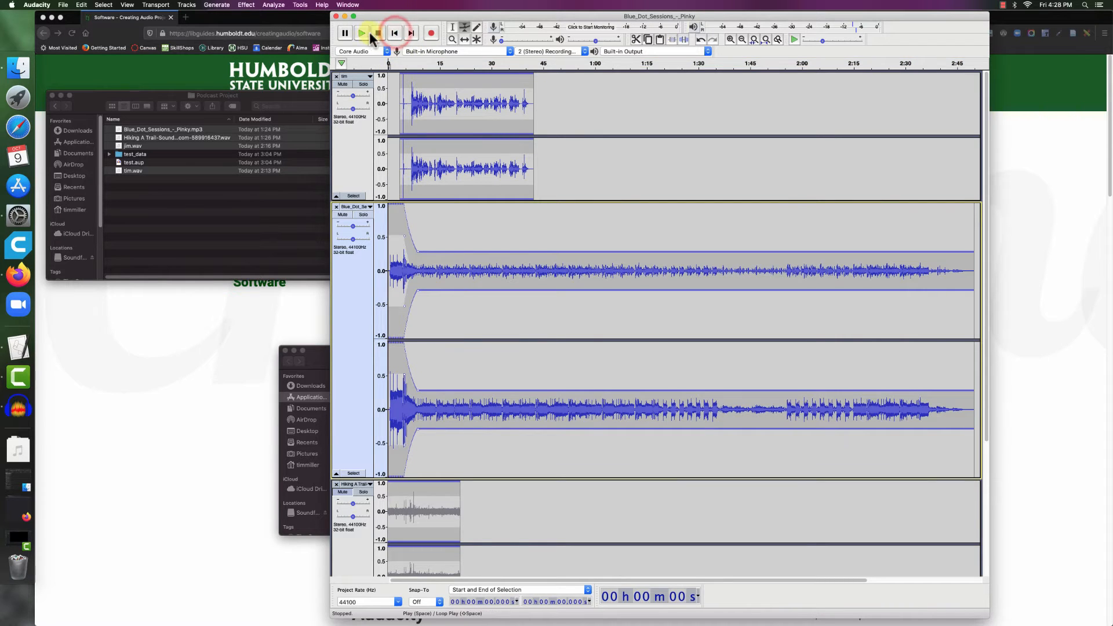
click(362, 32)
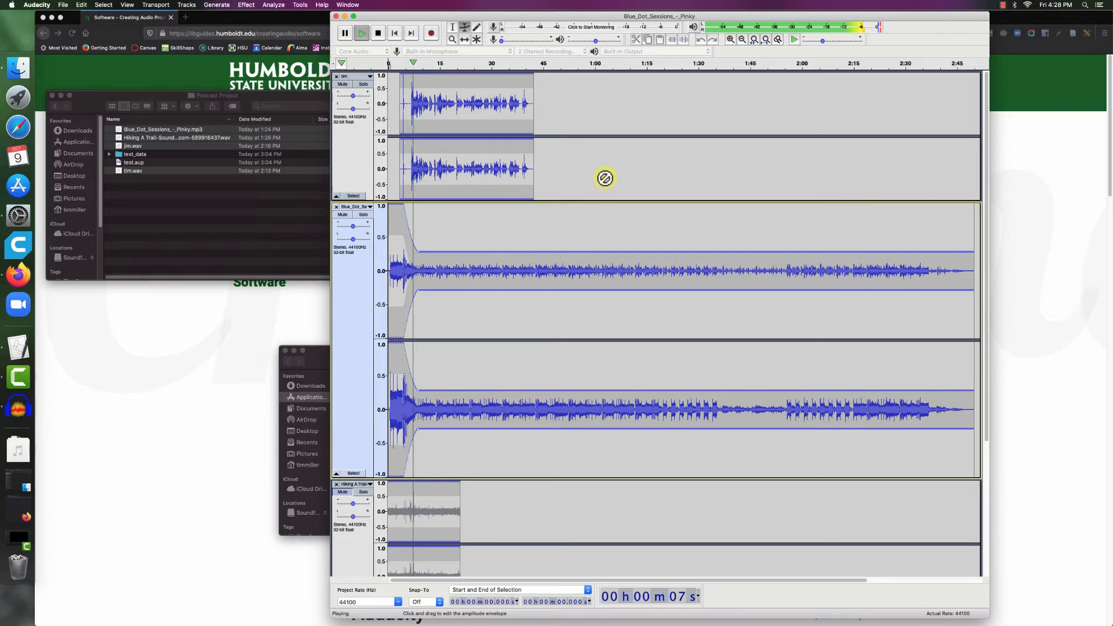
click(378, 33)
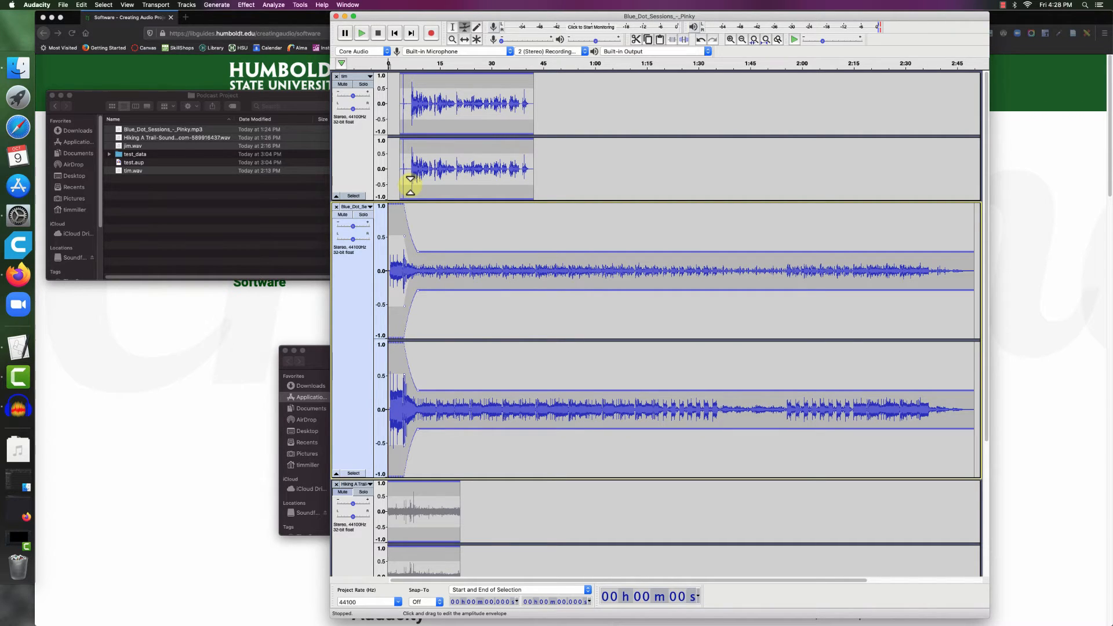
mouse_move(449, 355)
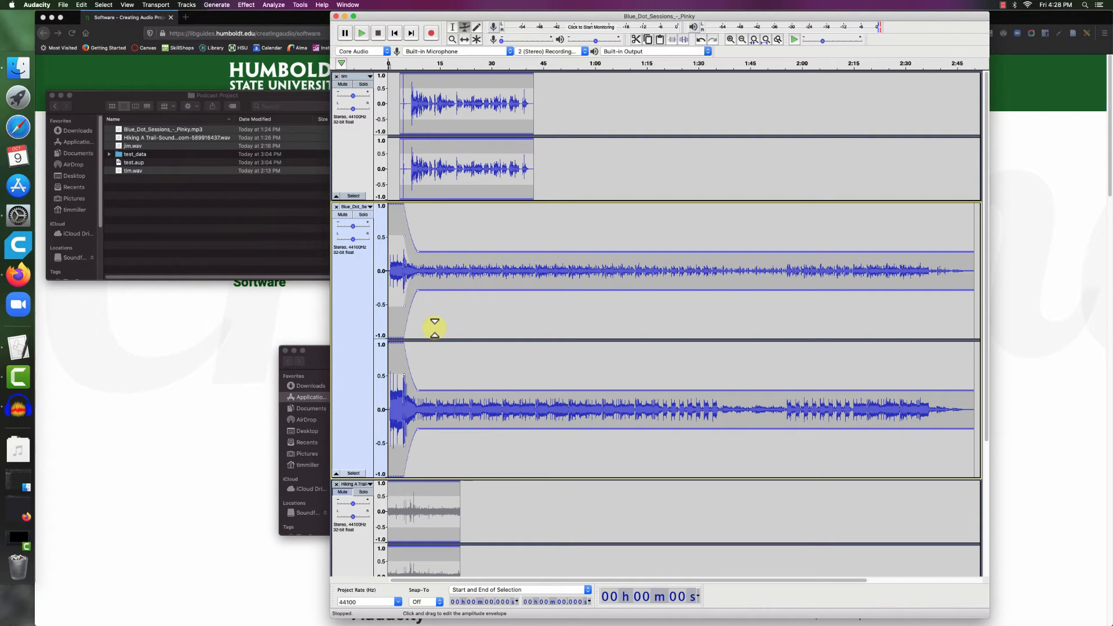
scroll(up, 3)
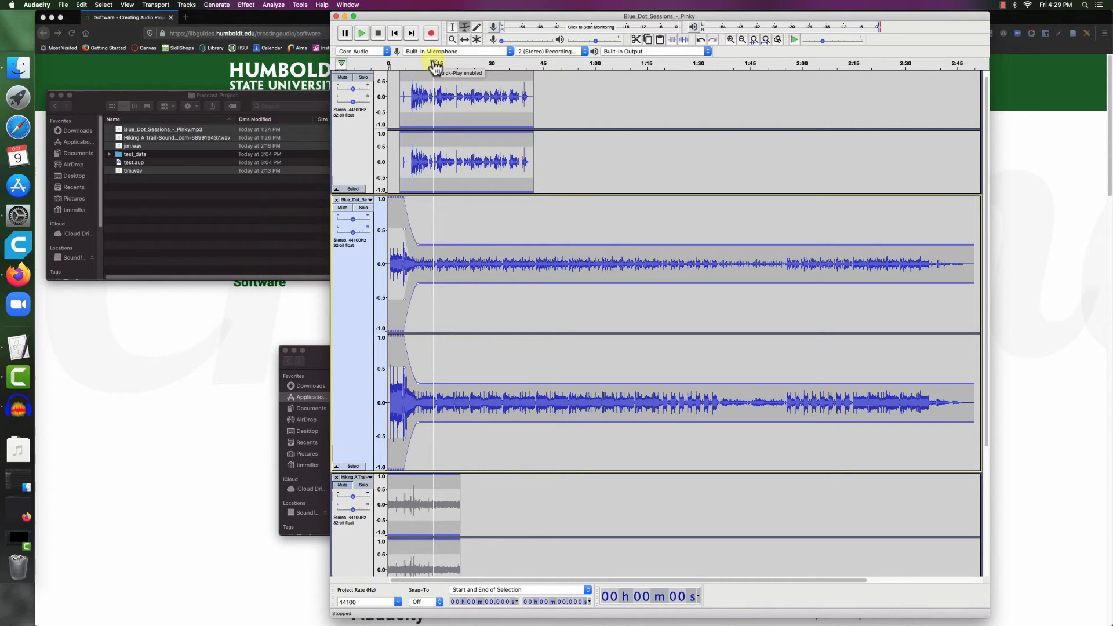
click(361, 32)
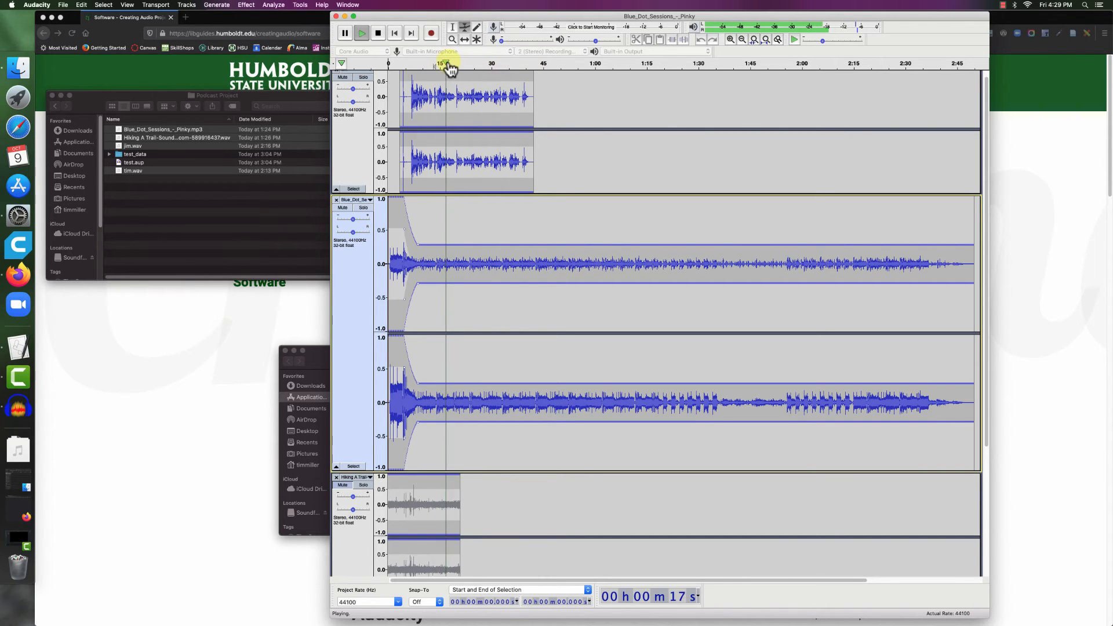
click(377, 32)
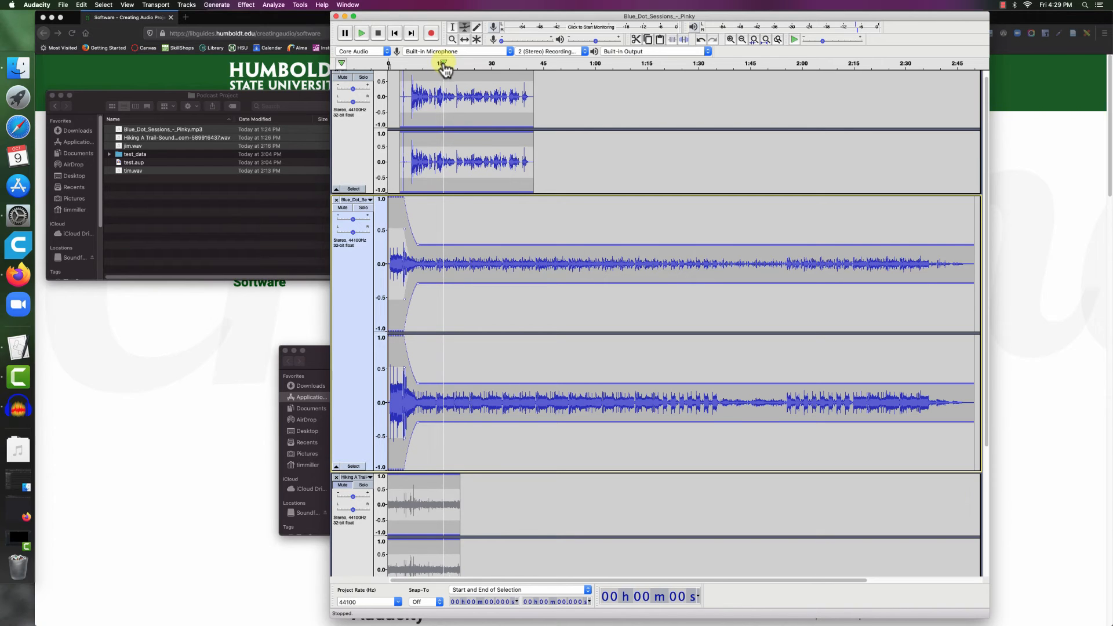
click(361, 33)
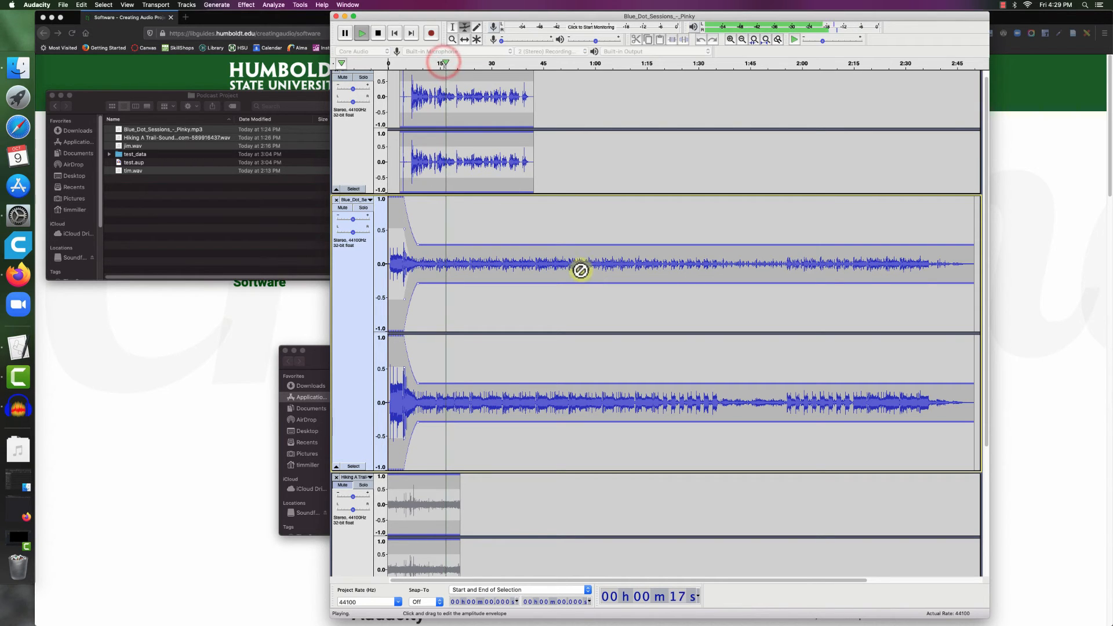
click(378, 32)
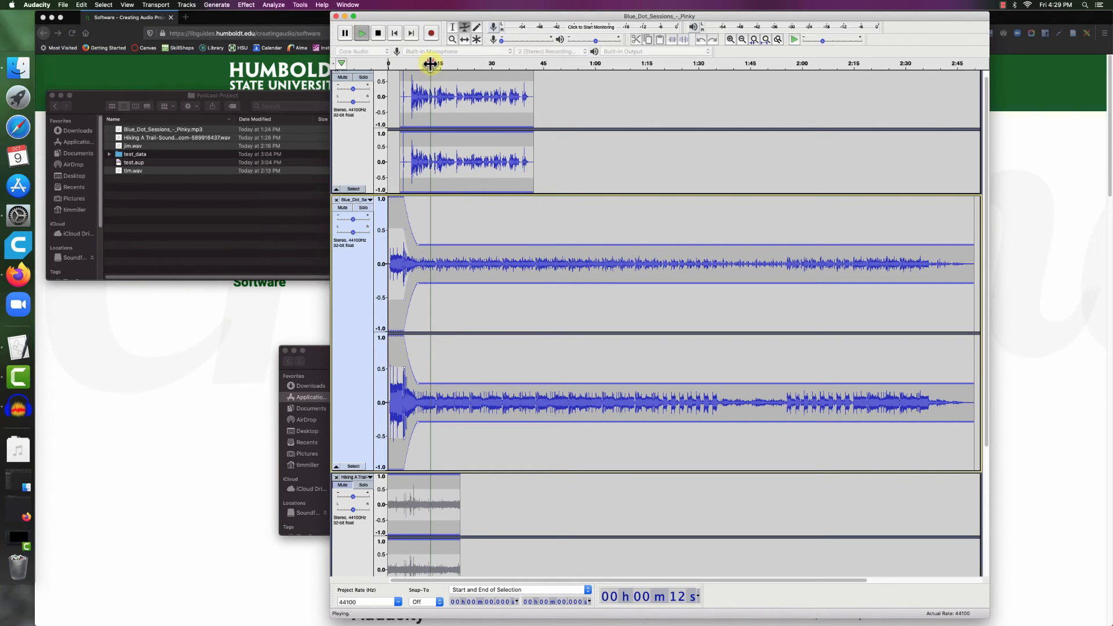
click(344, 33)
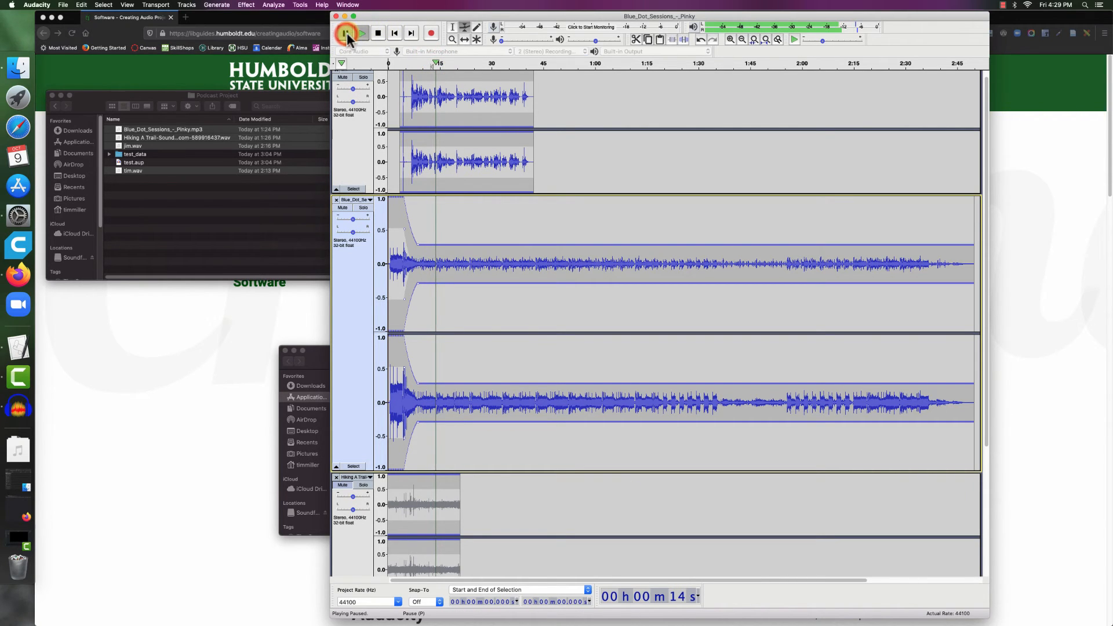
click(346, 34)
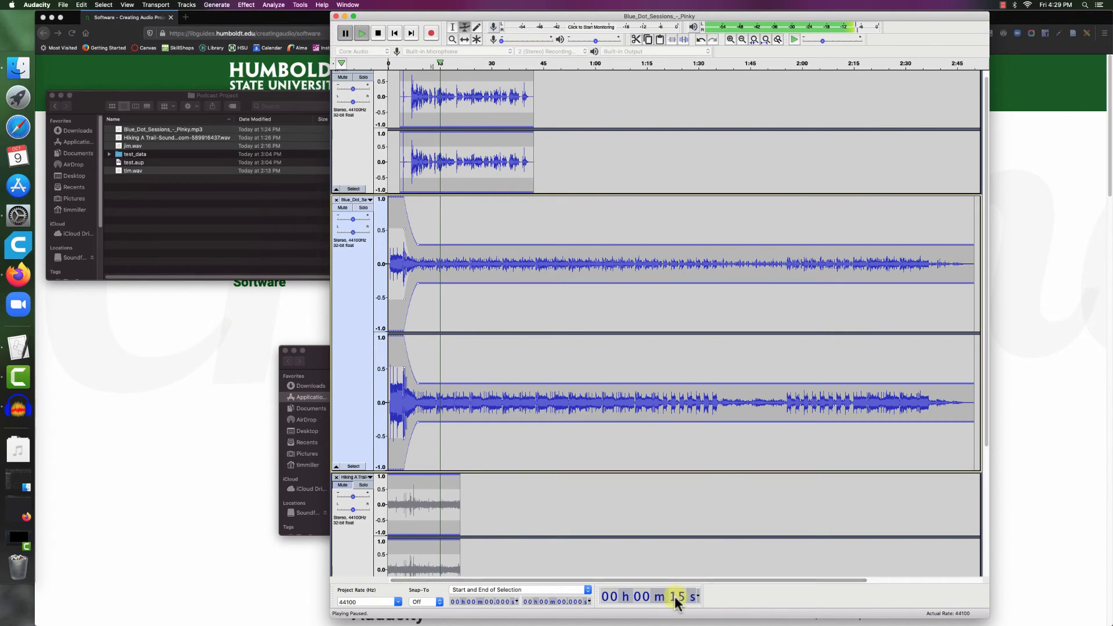
mouse_move(427, 495)
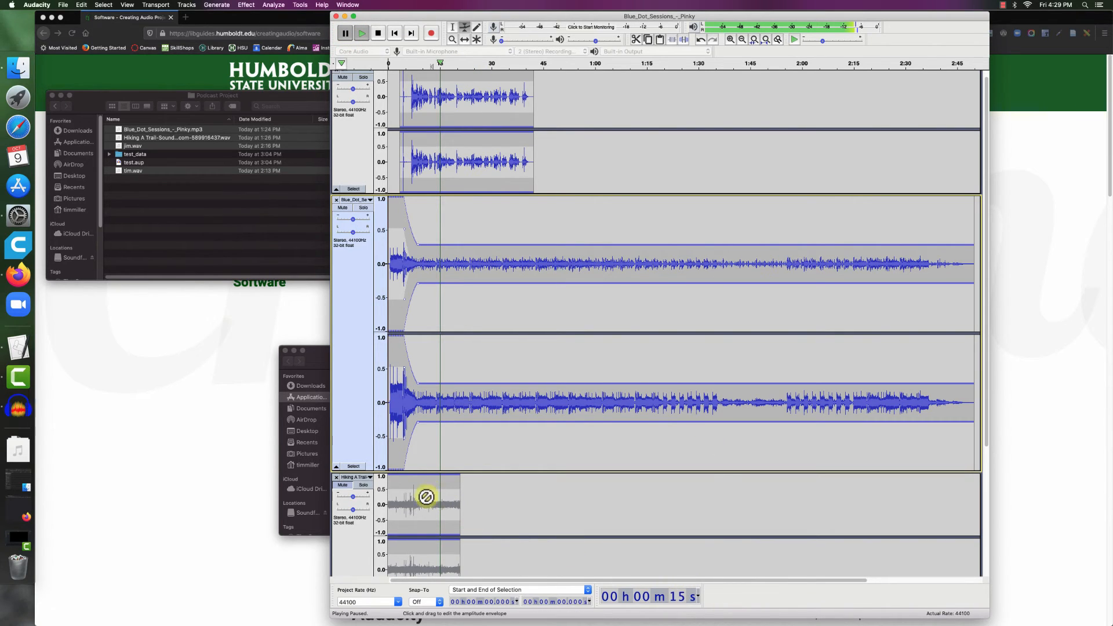
Stop playback and drag the hiking ambience clip later to begin near 0:15
click(465, 34)
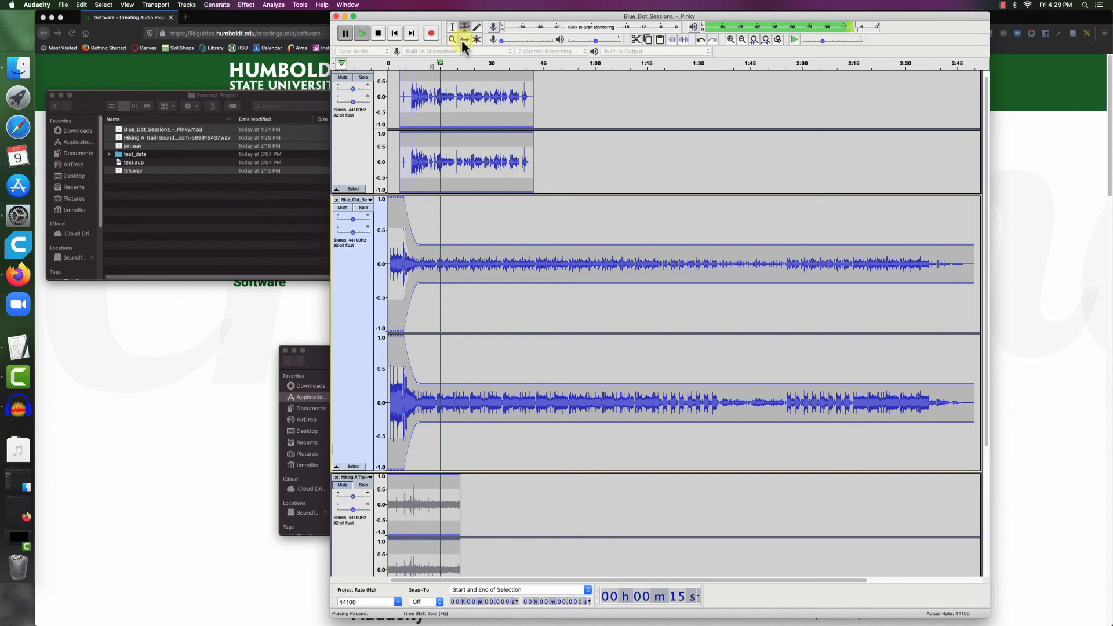
click(477, 39)
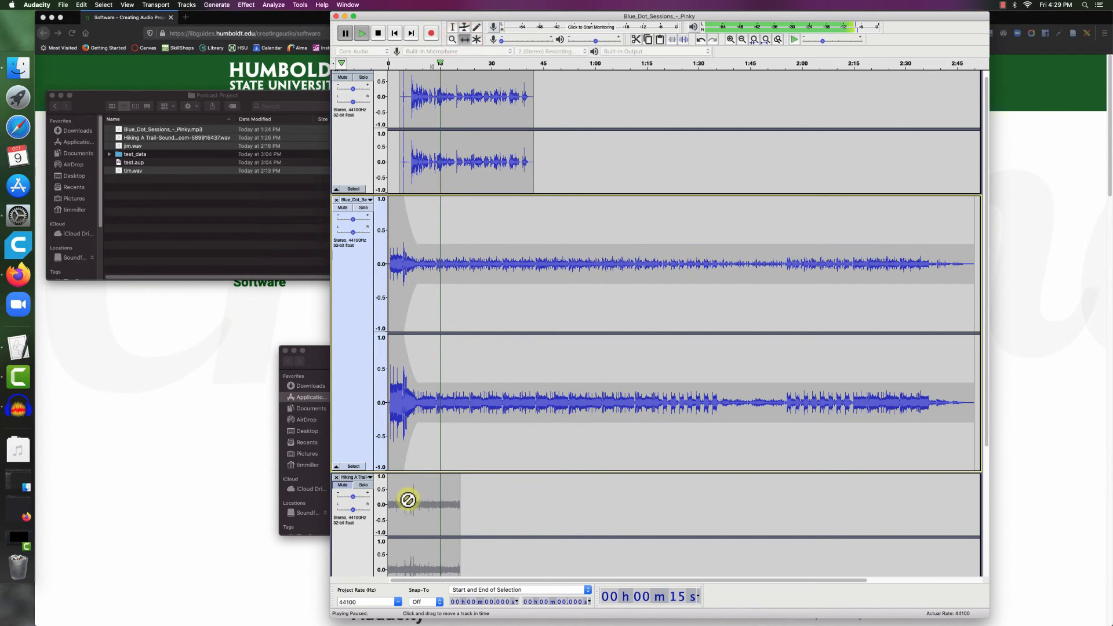
mouse_move(452, 285)
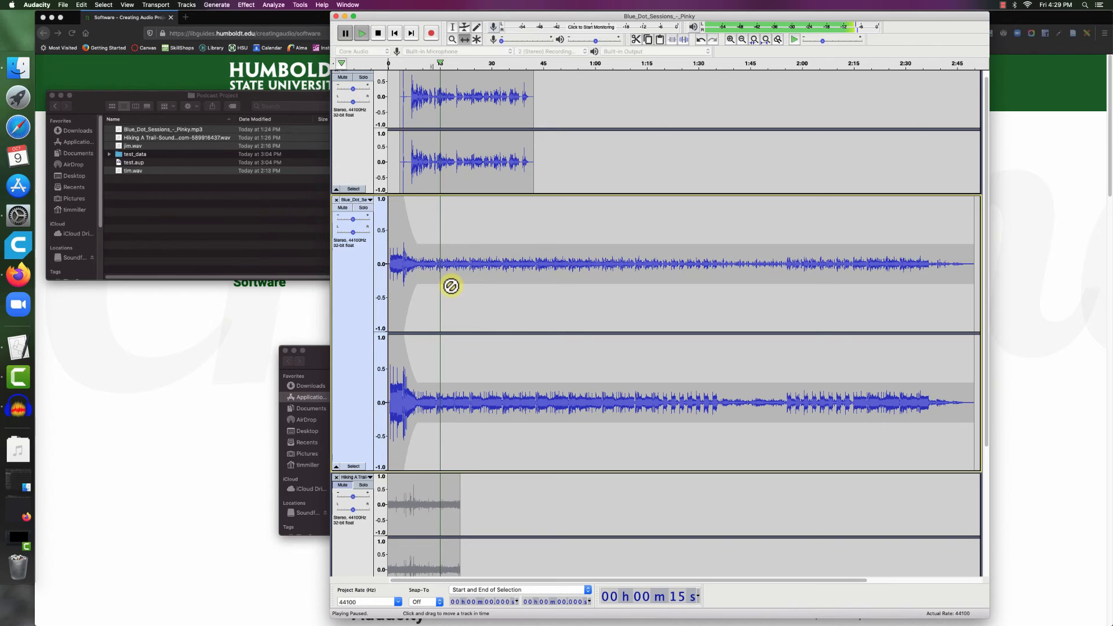
mouse_move(443, 265)
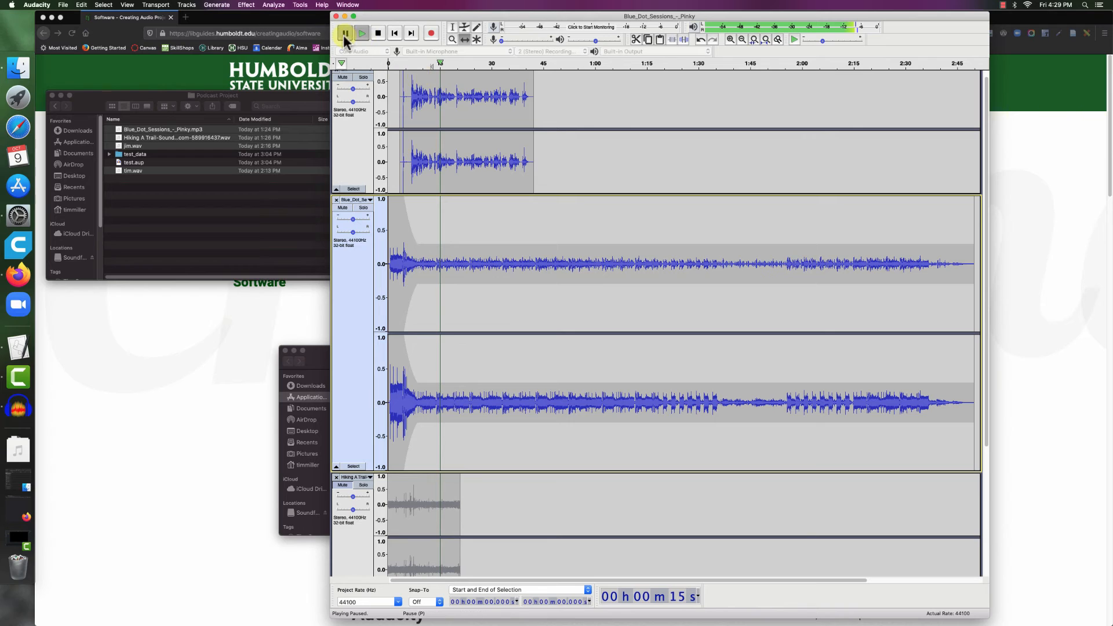
click(377, 32)
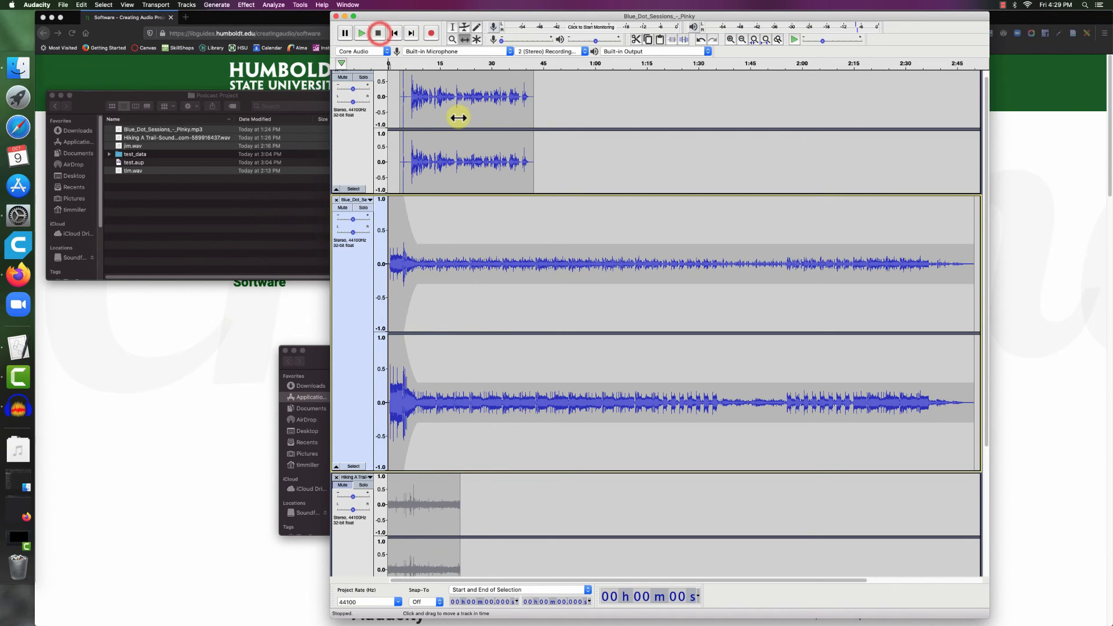
mouse_move(458, 493)
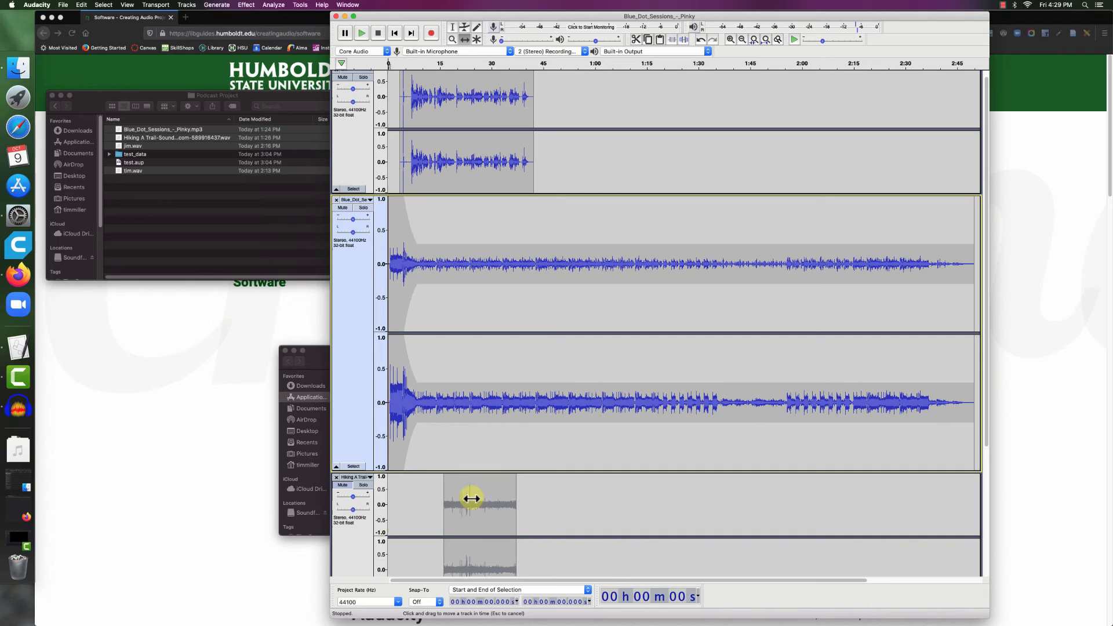
scroll(down, 3)
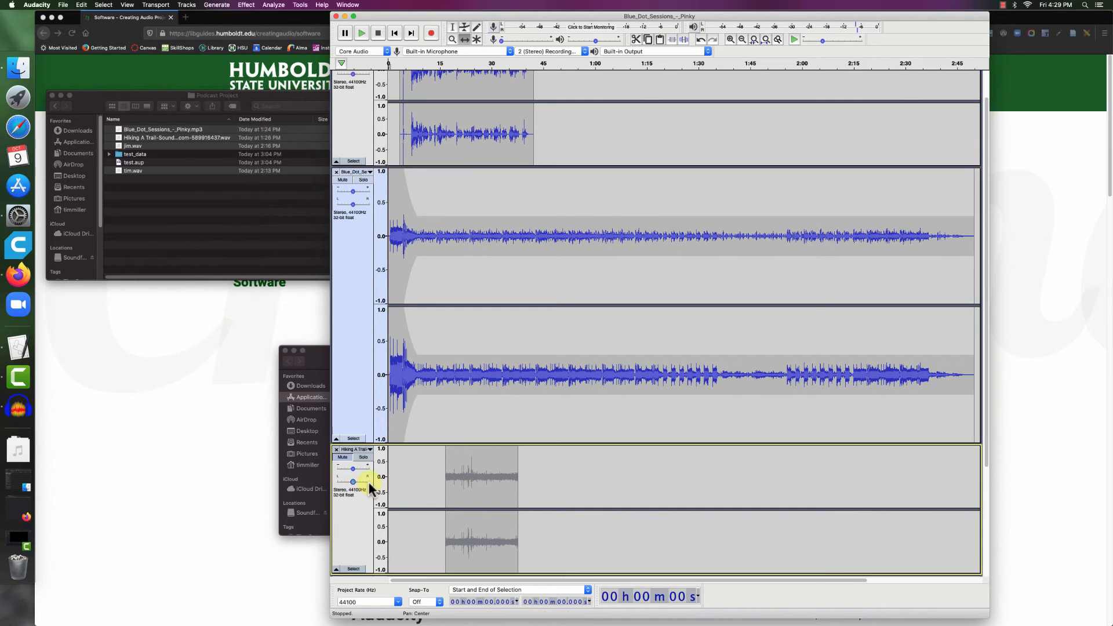
mouse_move(387, 444)
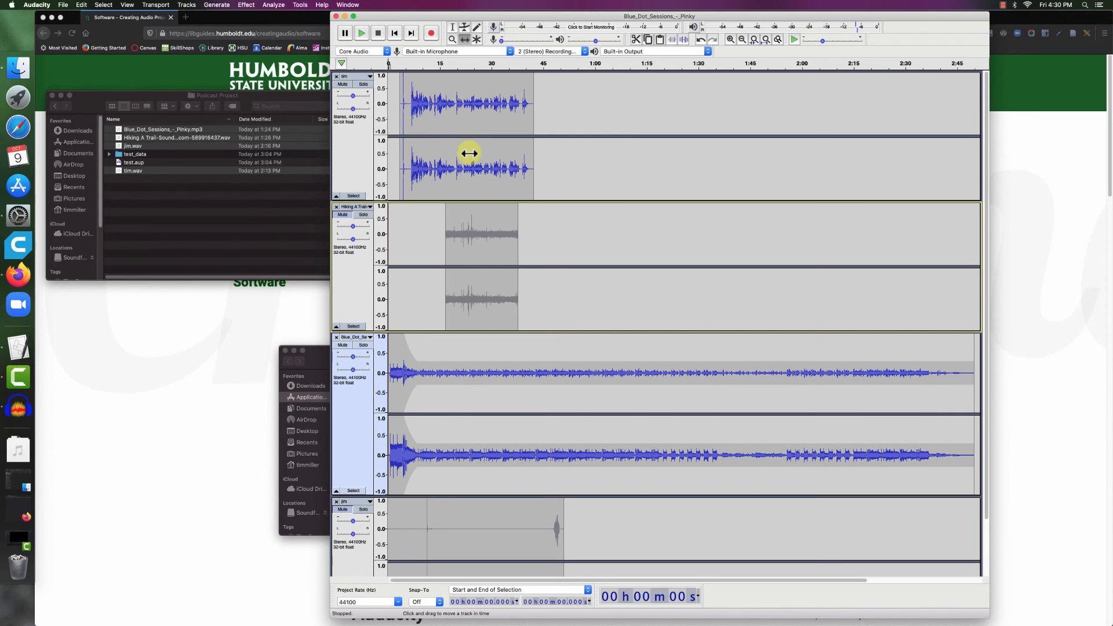
Nudge the hiking clip slightly earlier and play the mix from 0:12 to check alignment
click(342, 215)
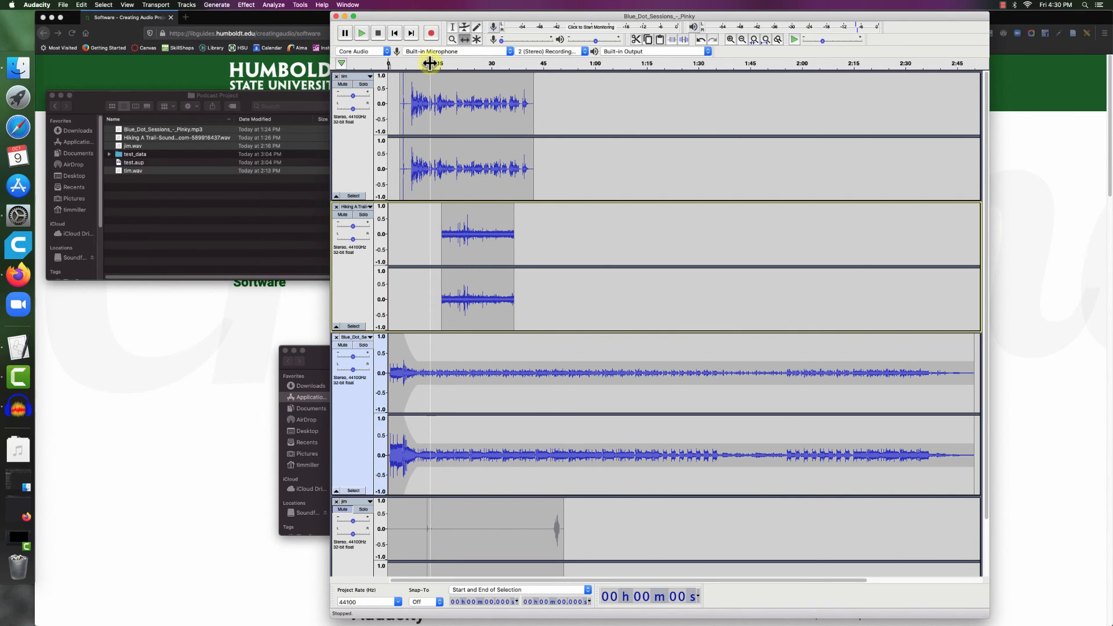
click(360, 32)
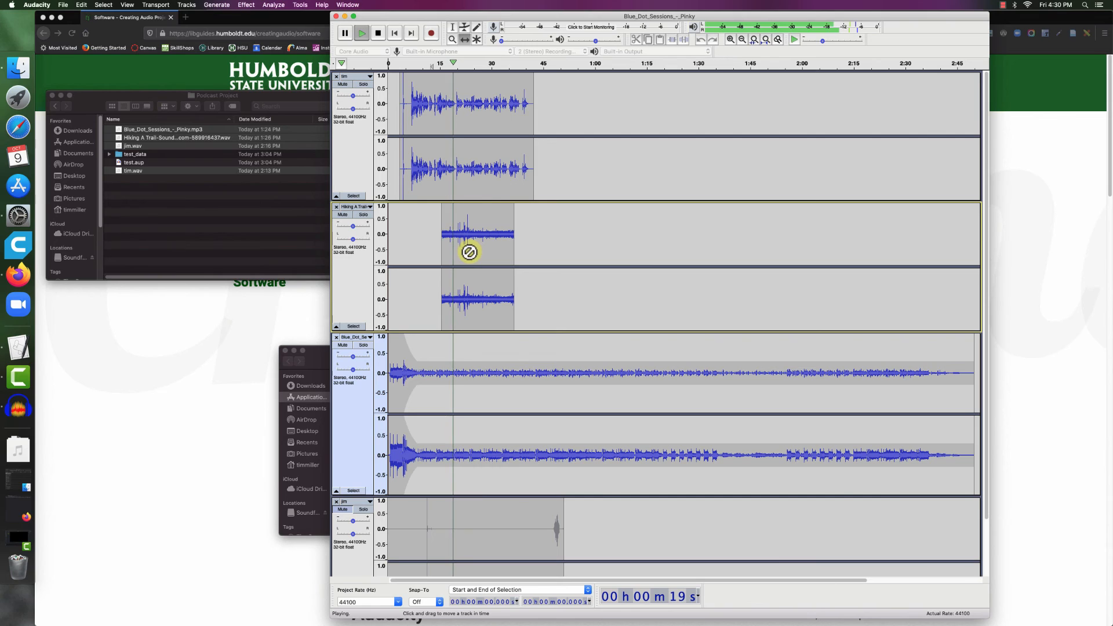
click(377, 32)
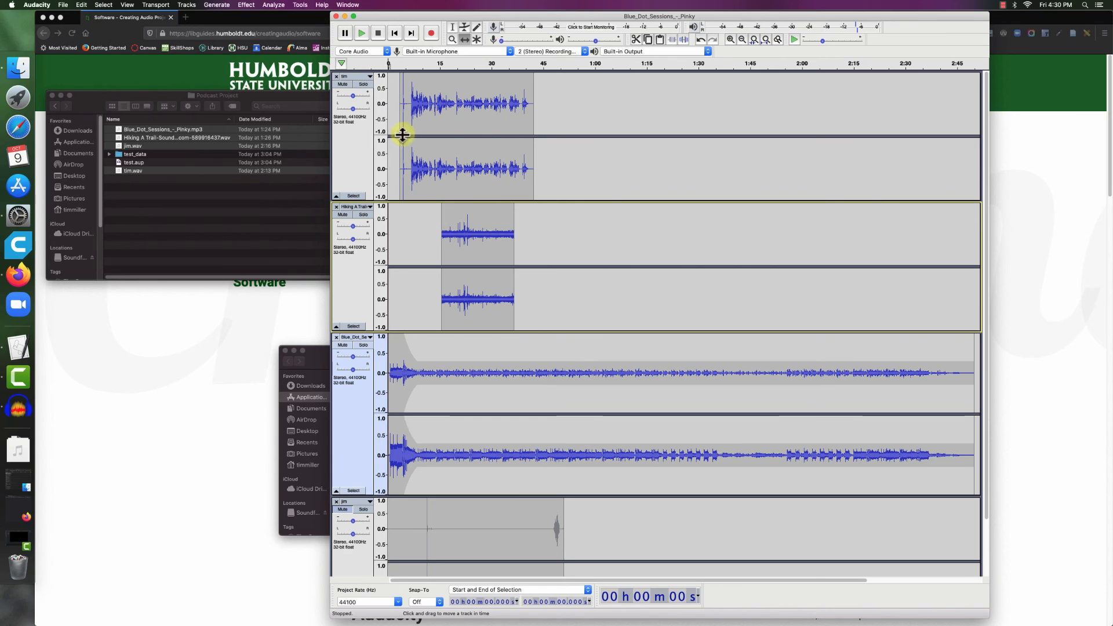
click(452, 28)
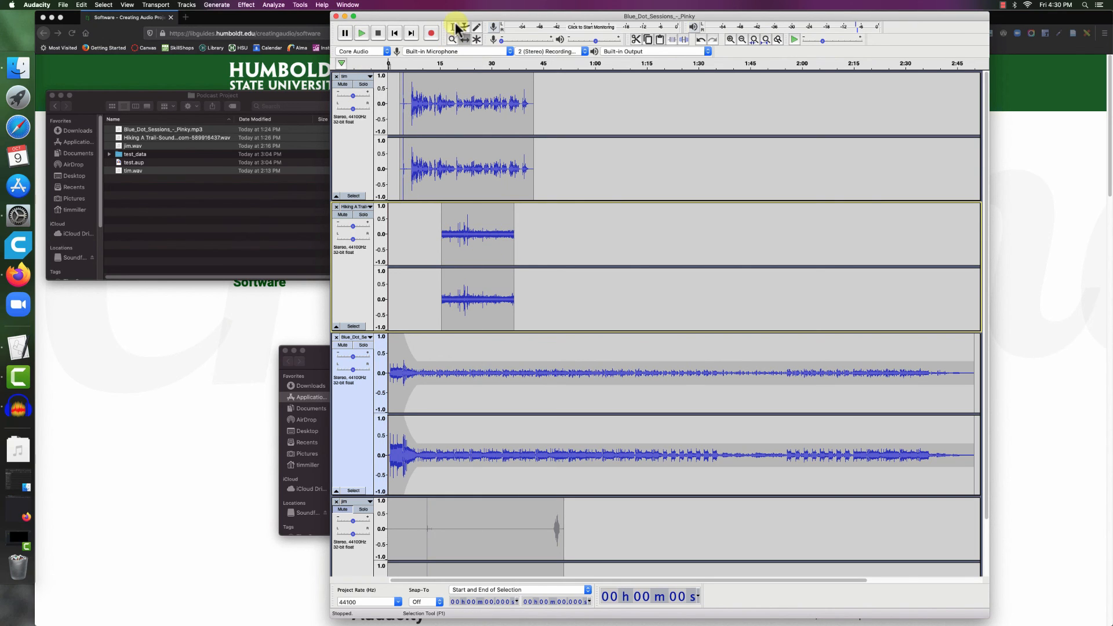